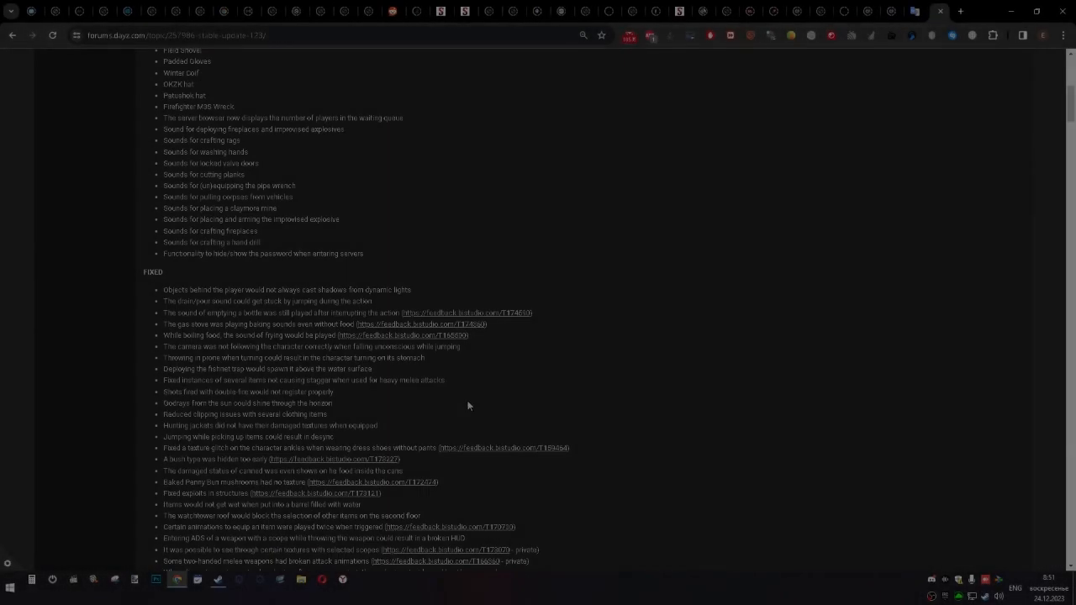
Step: Scroll up the DayZ 1.23 update notes before returning to Steam
scroll("up", 3)
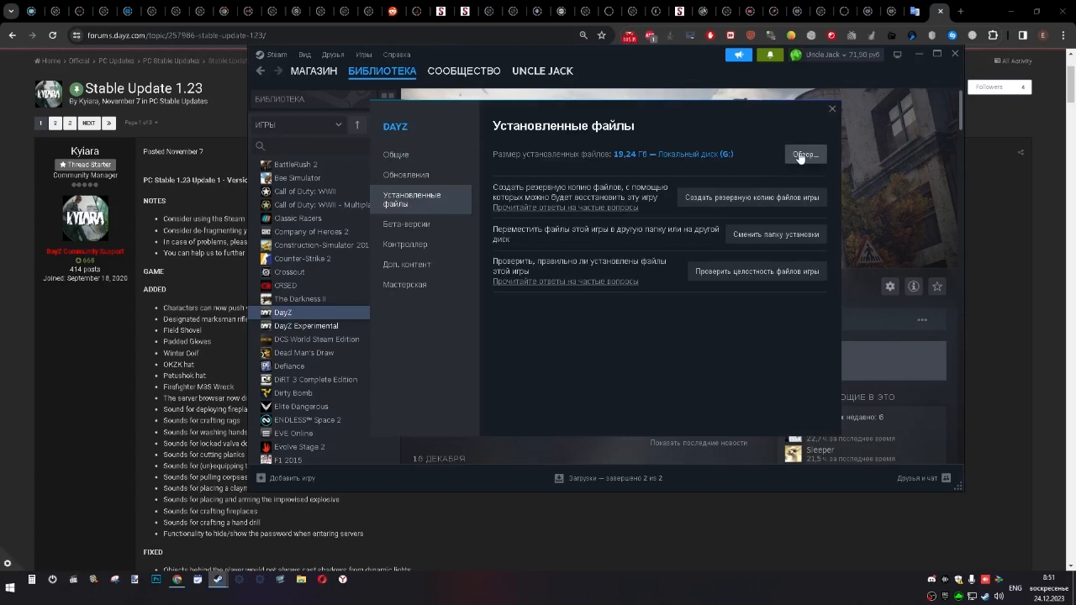
Step: Browse DayZ's local installation folder to reach DayZ_Launcher.exe
left_click(803, 155)
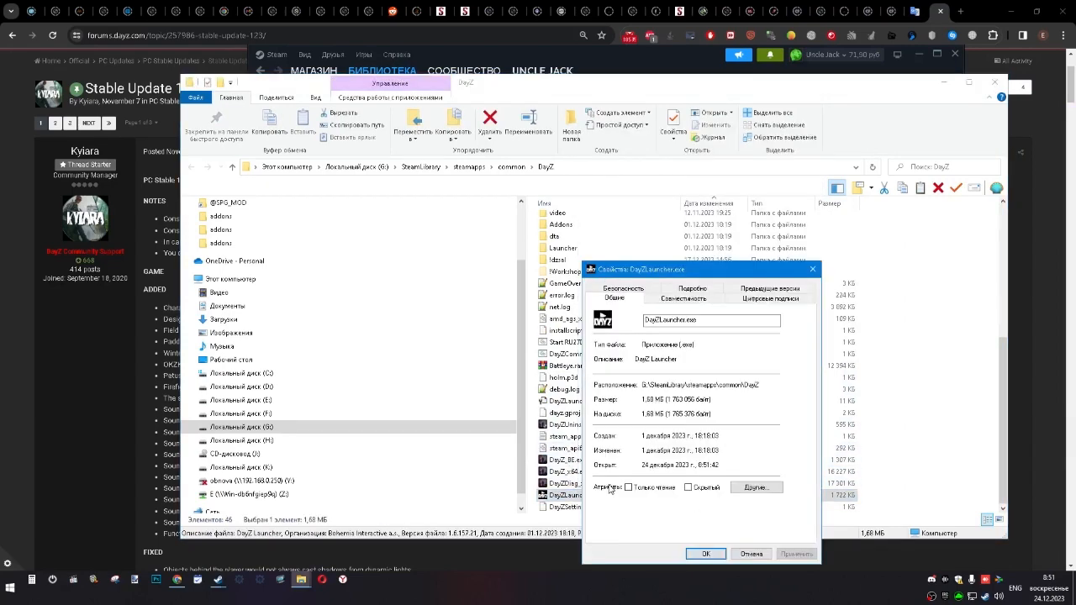
Step: In Compatibility settings for all users, enable 'Run this program as an administrator' and confirm
left_click(684, 299)
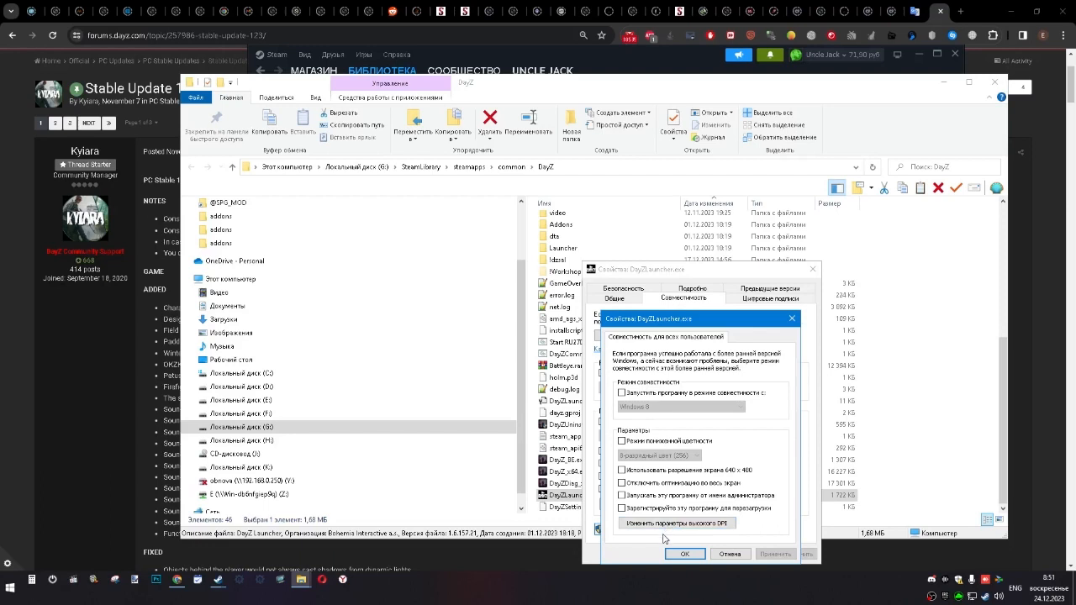
left_click(671, 528)
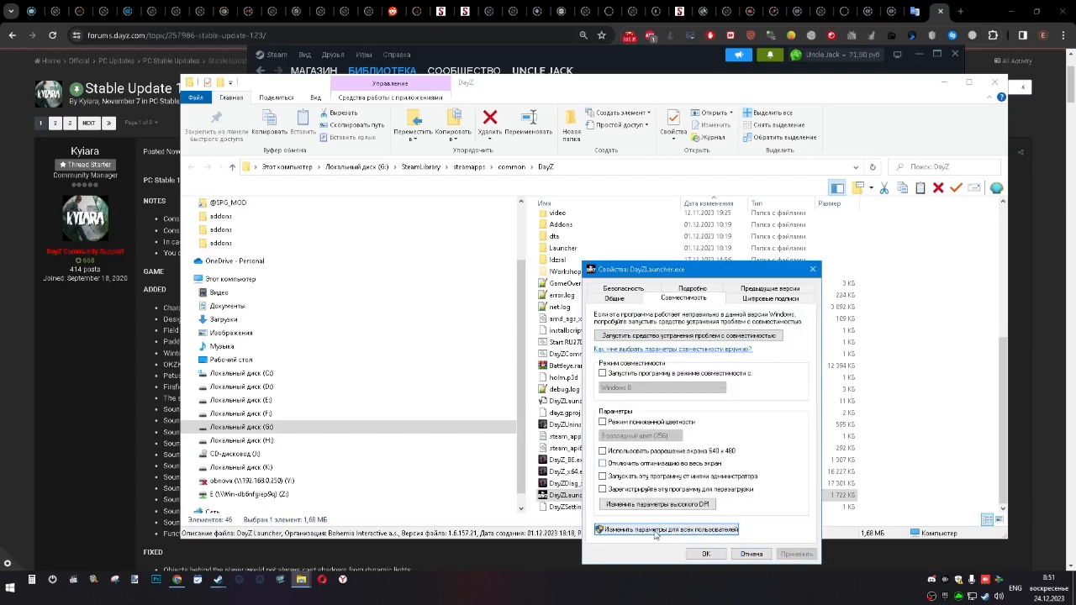
left_click(657, 527)
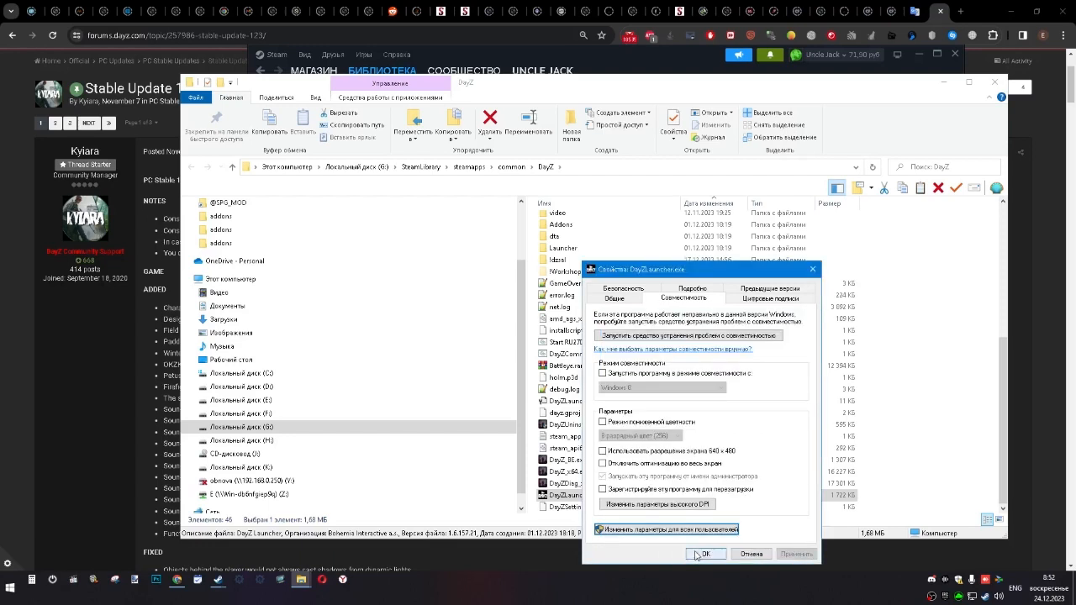
left_click(704, 555)
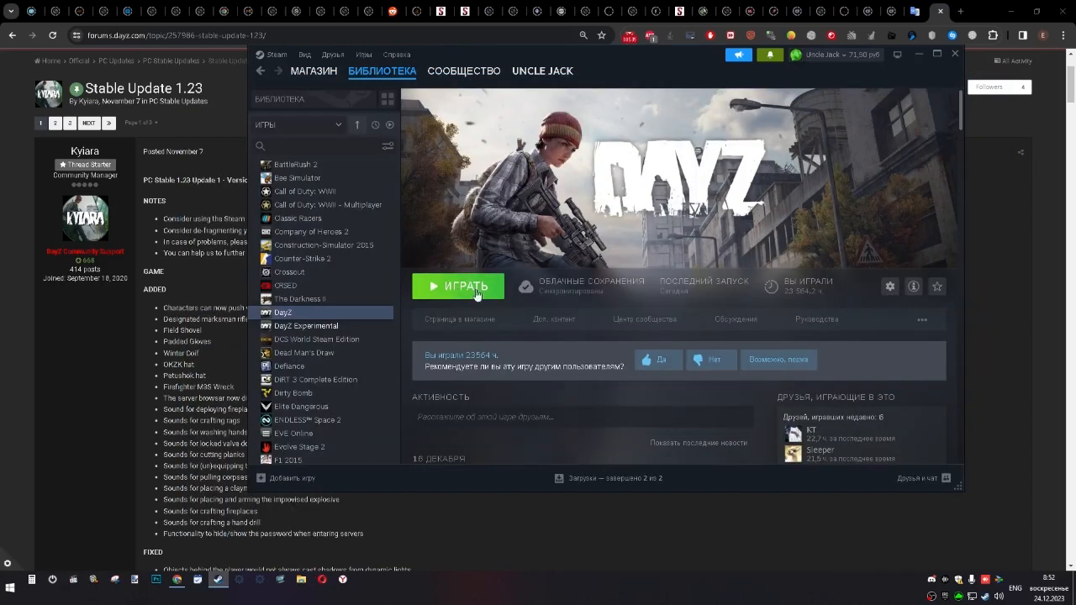
Step: Launch DayZ from its Steam library page
left_click(457, 286)
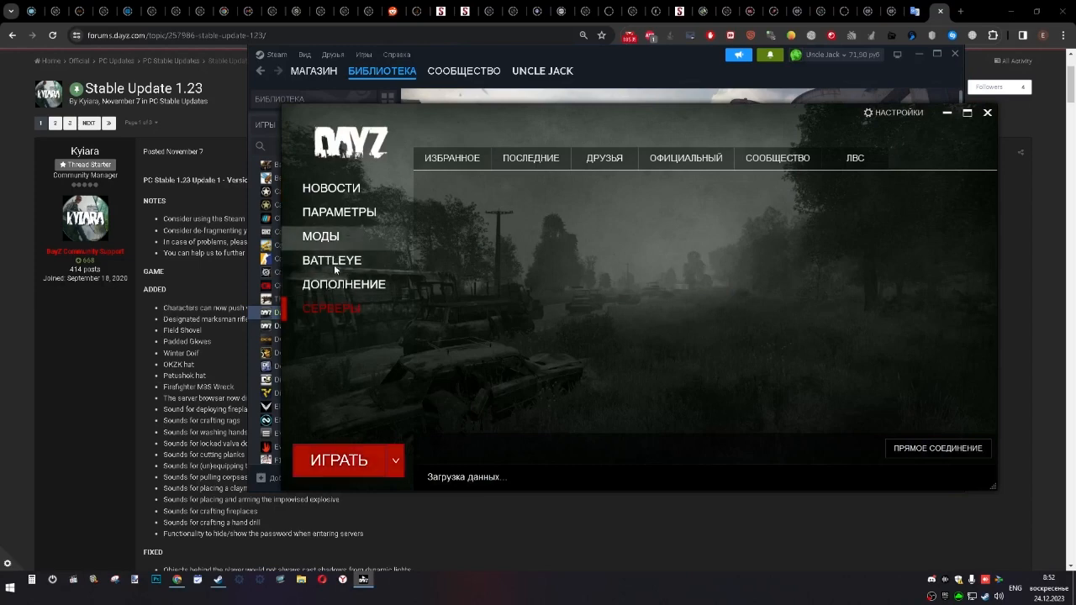
Step: Select the PVP Expansion server from Favorites and play to join it
left_click(450, 158)
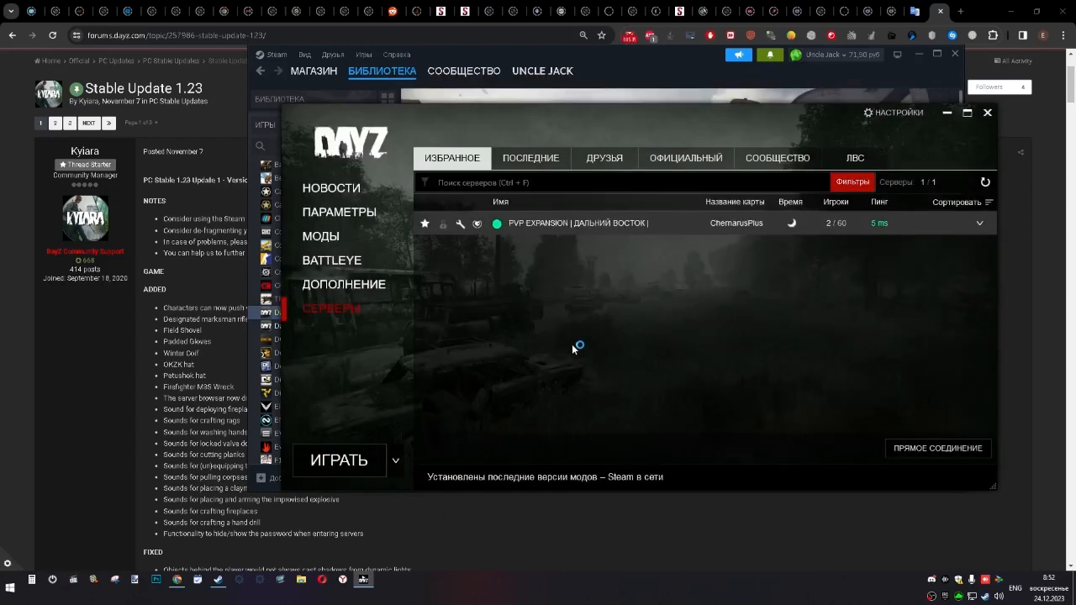
left_click(339, 461)
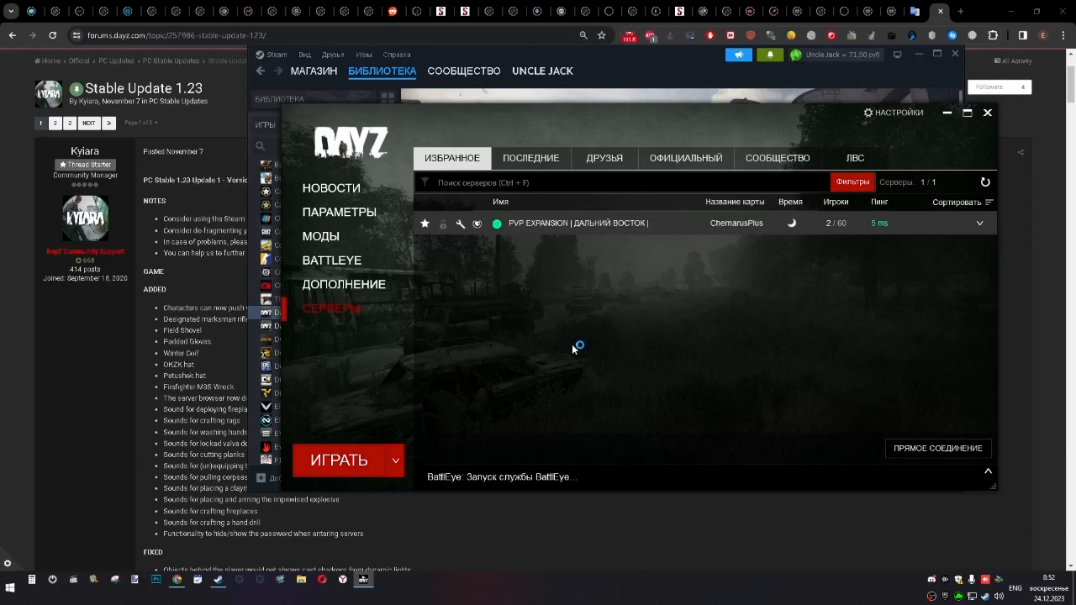
mouse_move(573, 350)
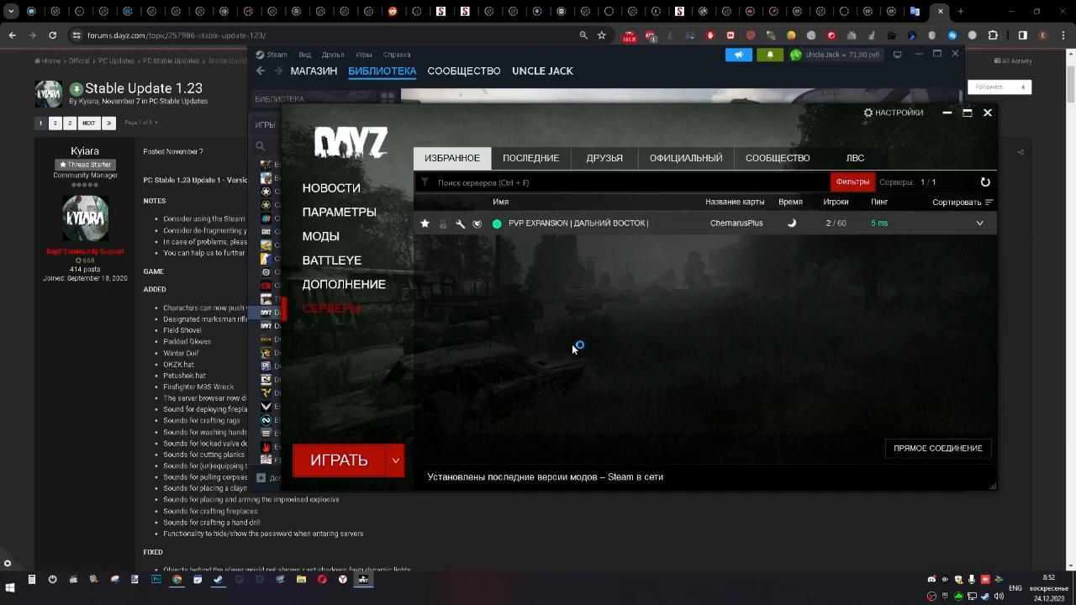
mouse_move(575, 350)
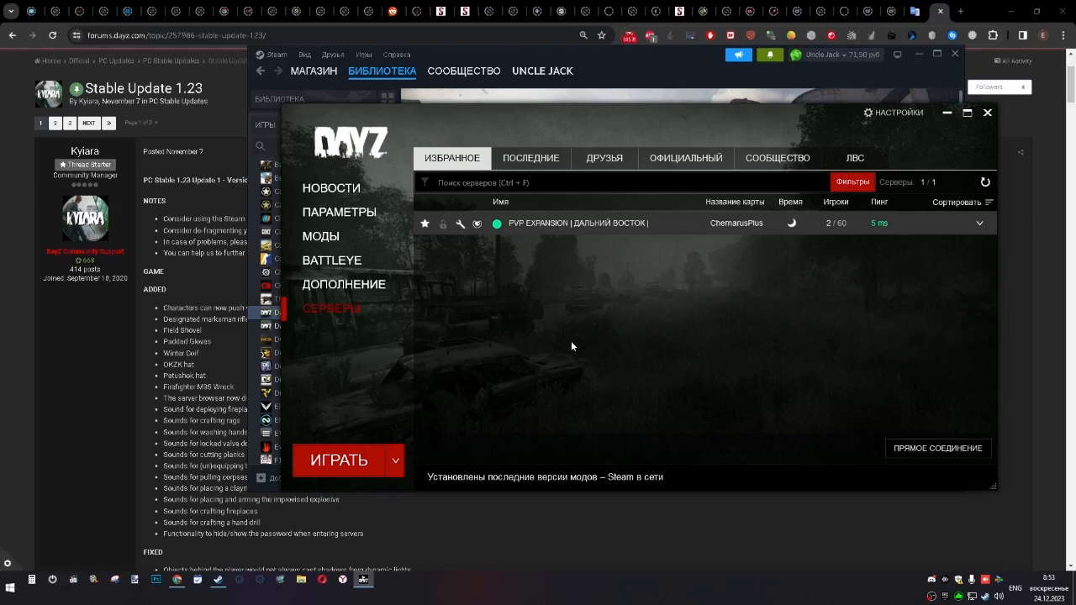
left_click(340, 461)
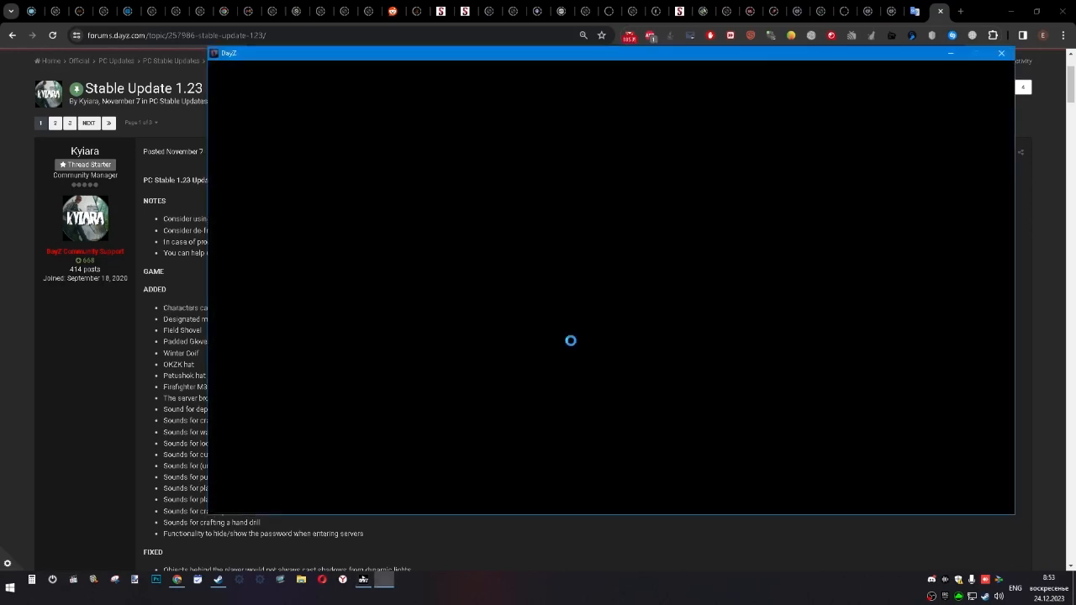